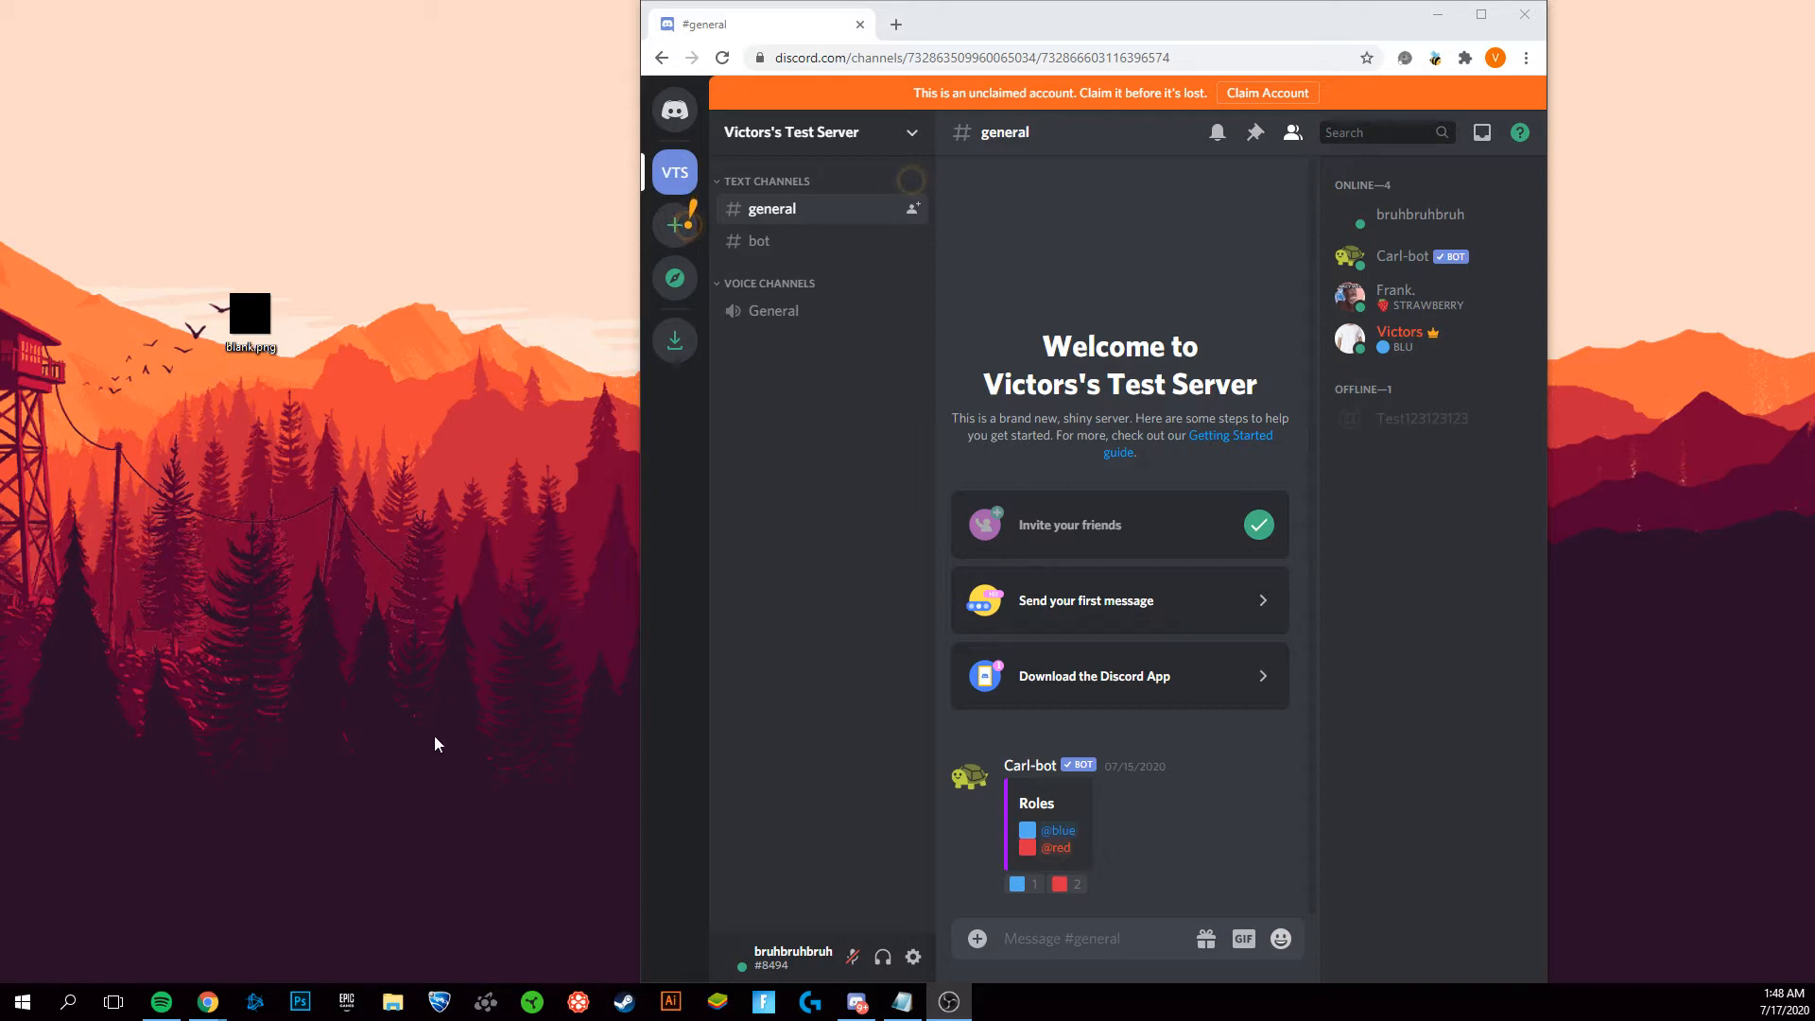
{"action": "mouse_move", "coordinate": [404, 535]}
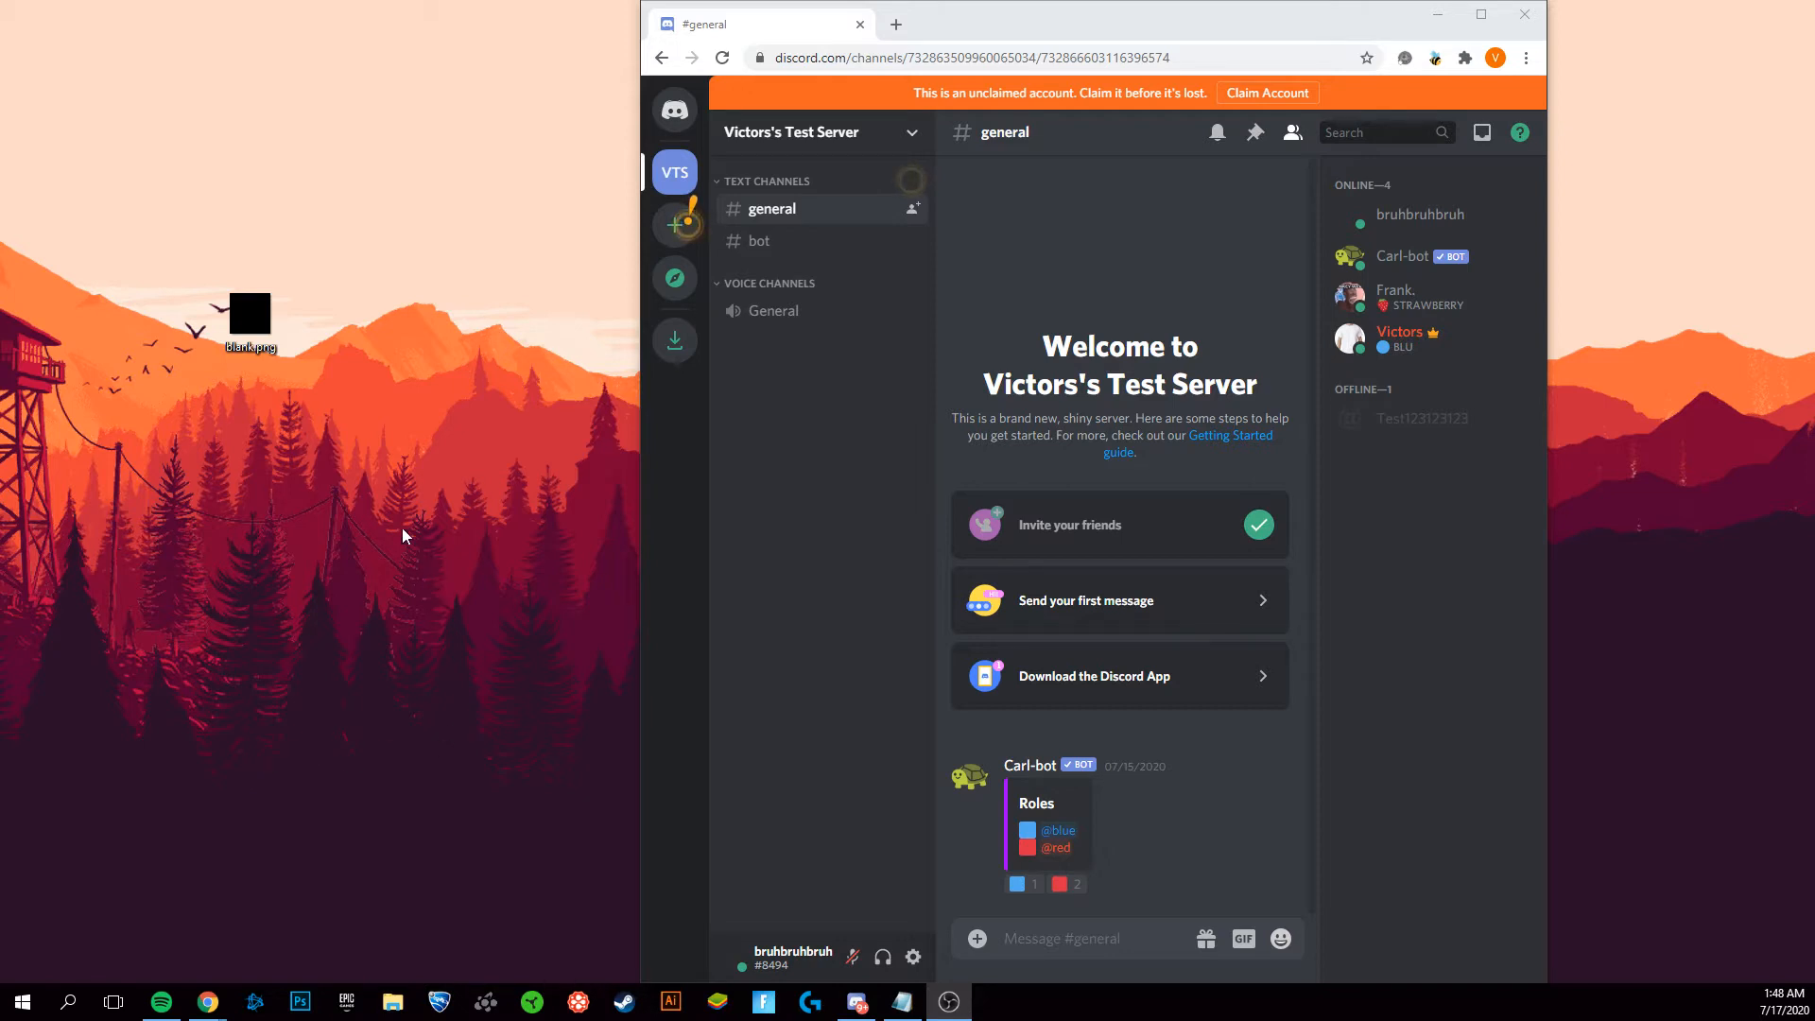
{"action": "mouse_move", "coordinate": [336, 420]}
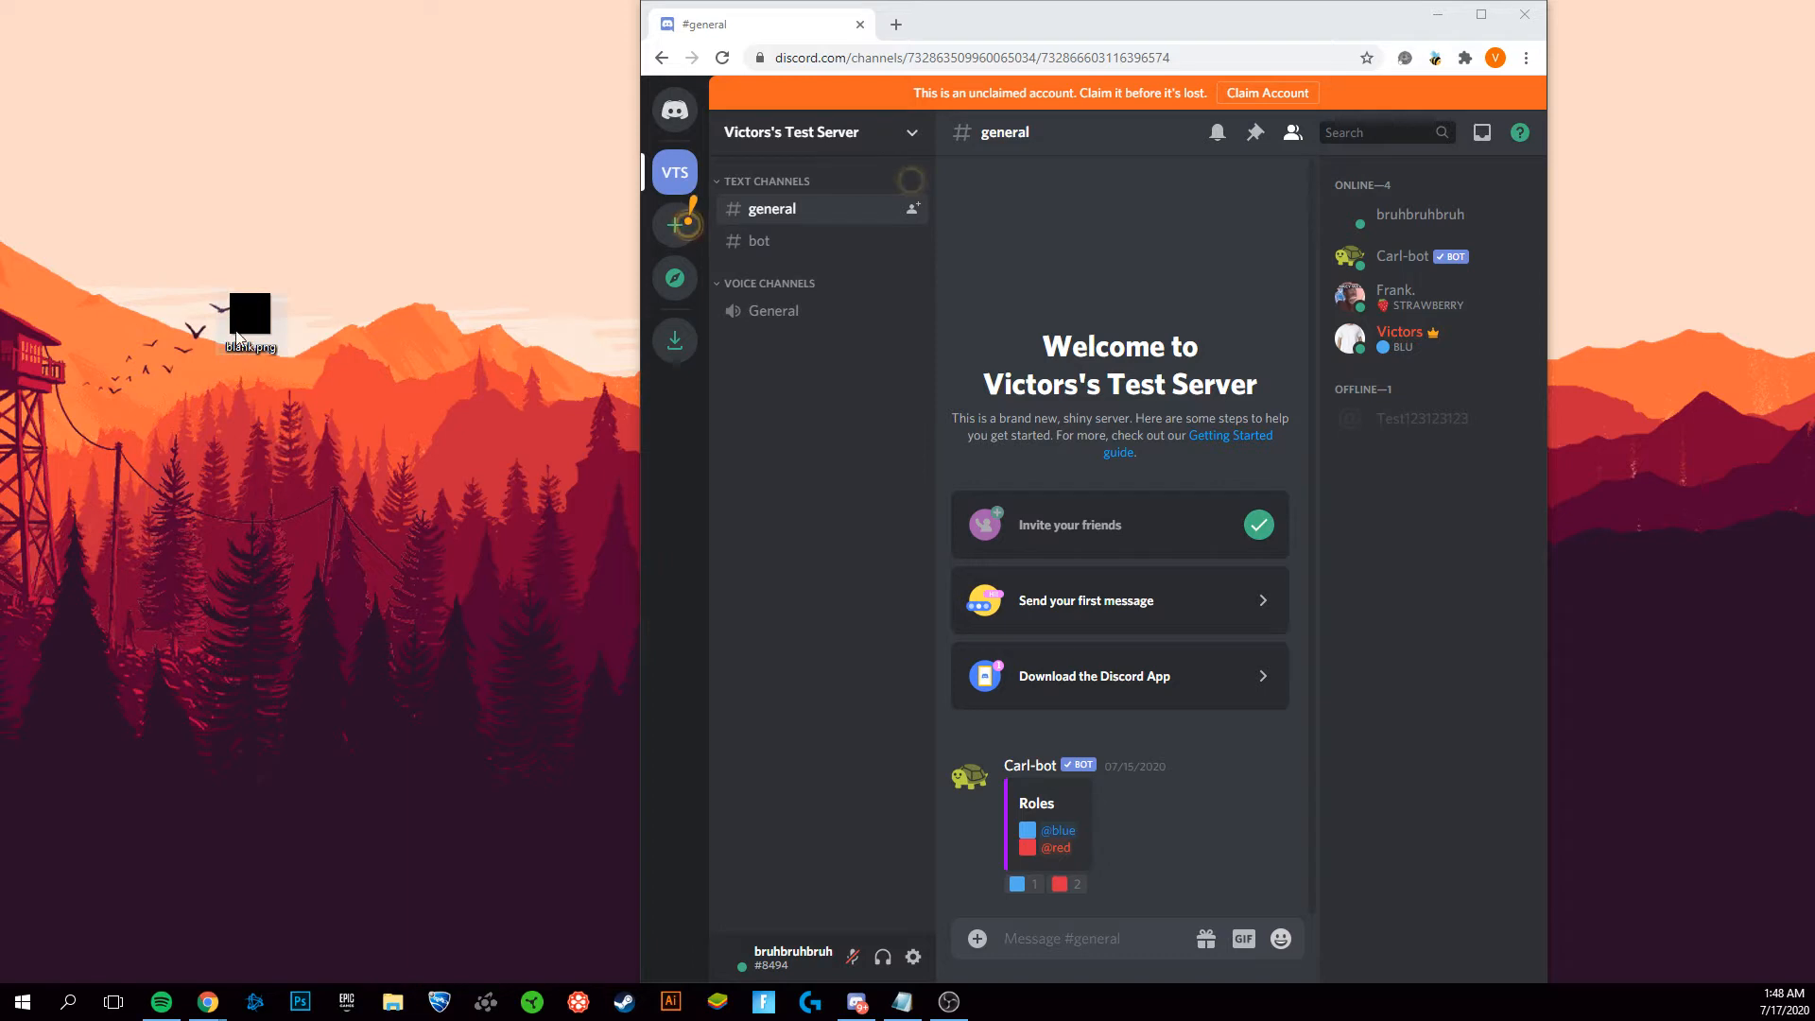
{"action": "mouse_move", "coordinate": [244, 343]}
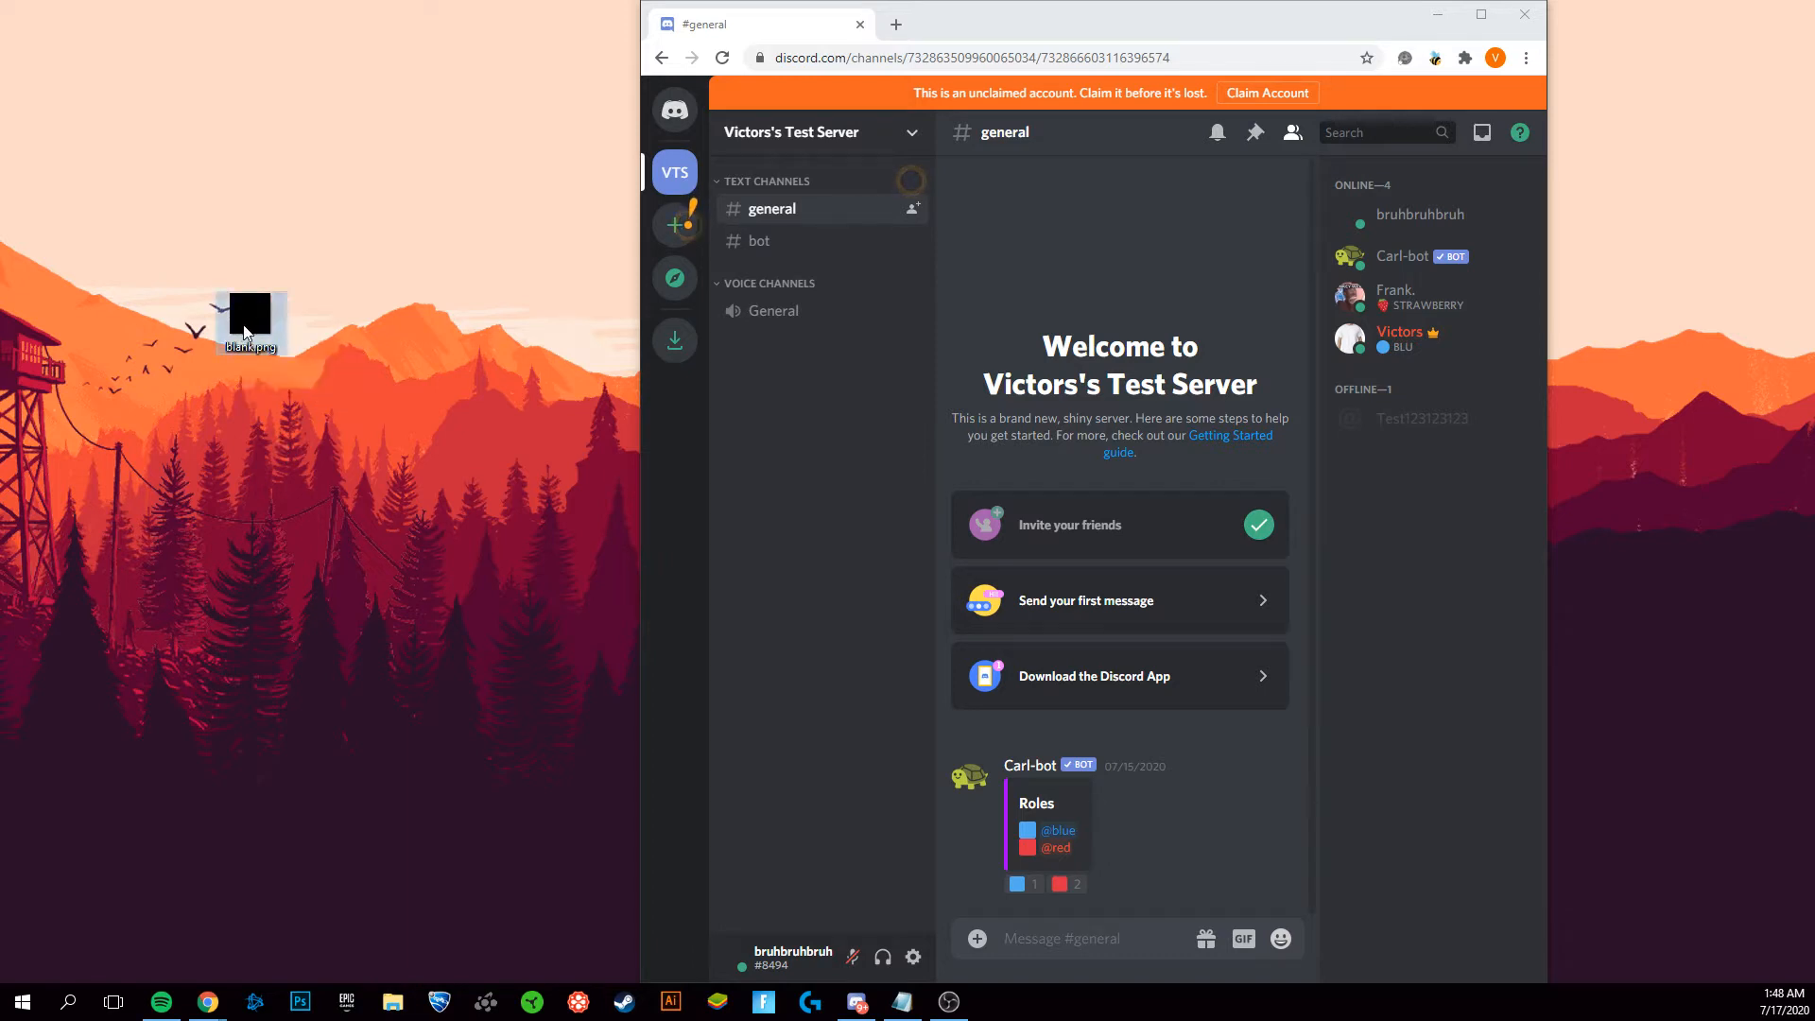
- Preview blank.png from the desktop, then go to the Discord My Account settings
{"action": "double_click", "coordinate": [250, 318]}
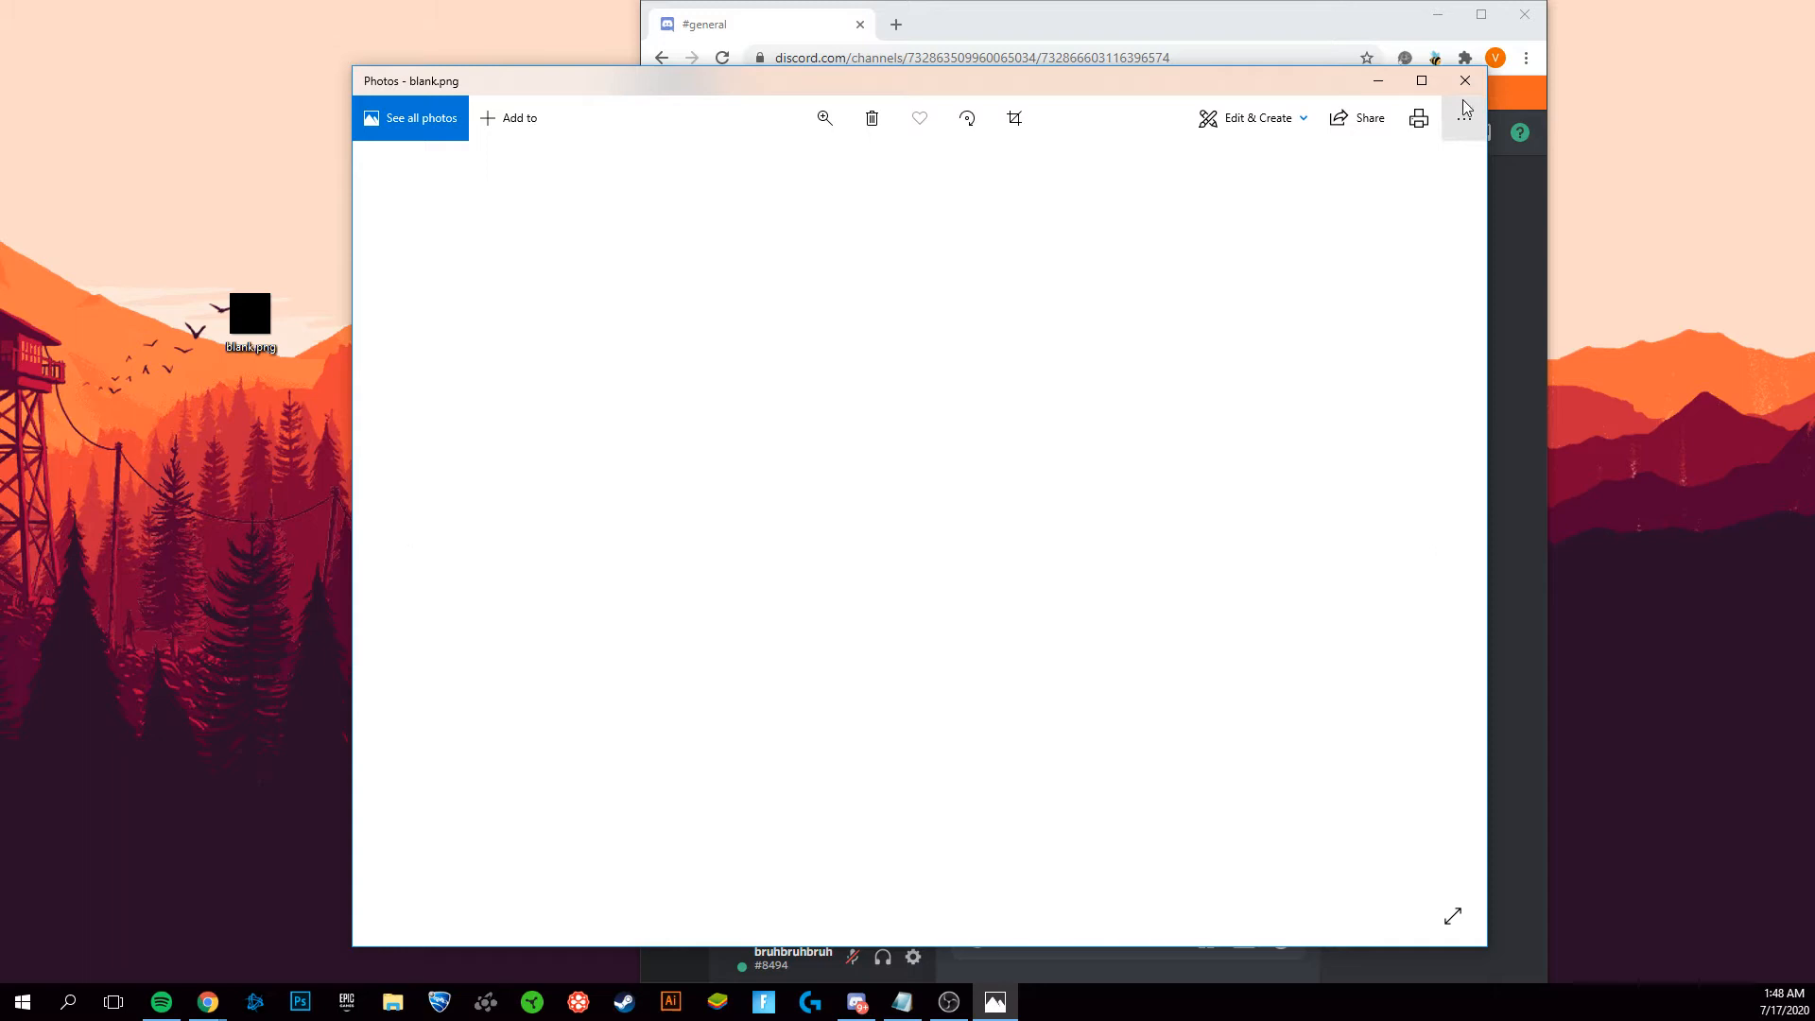
{"action": "left_click", "coordinate": [1464, 80]}
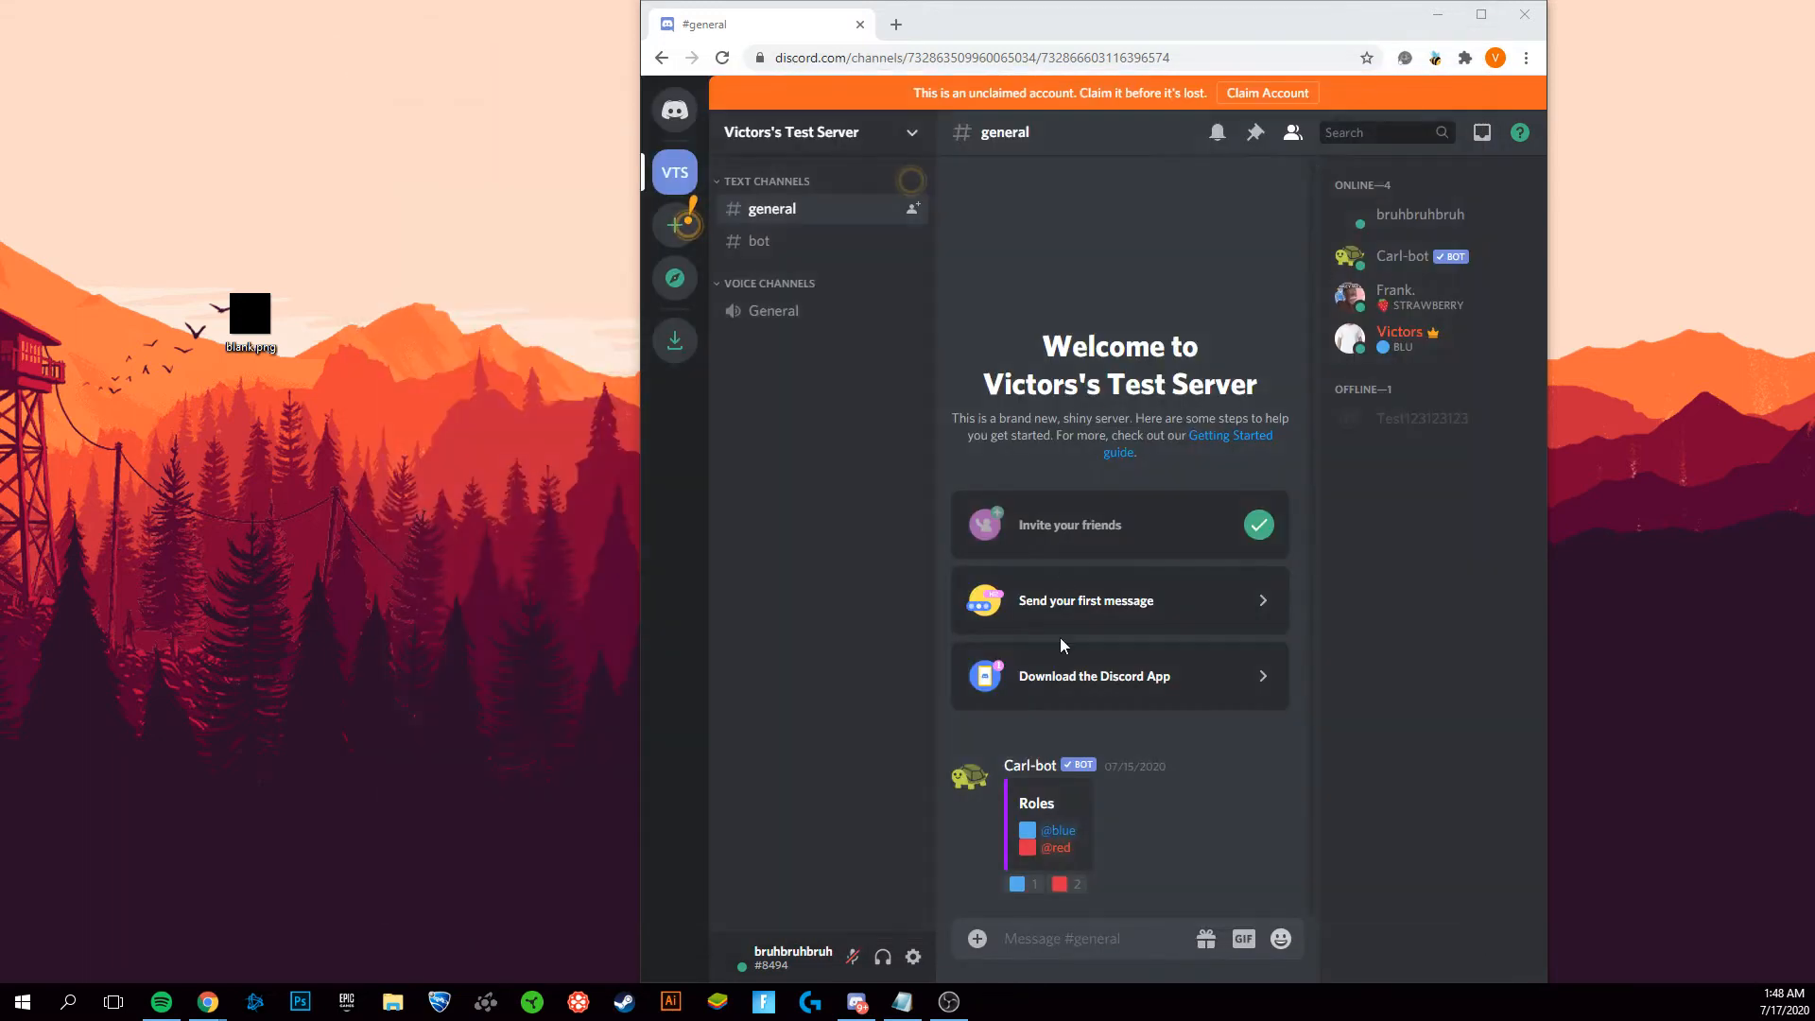
{"action": "mouse_move", "coordinate": [915, 957]}
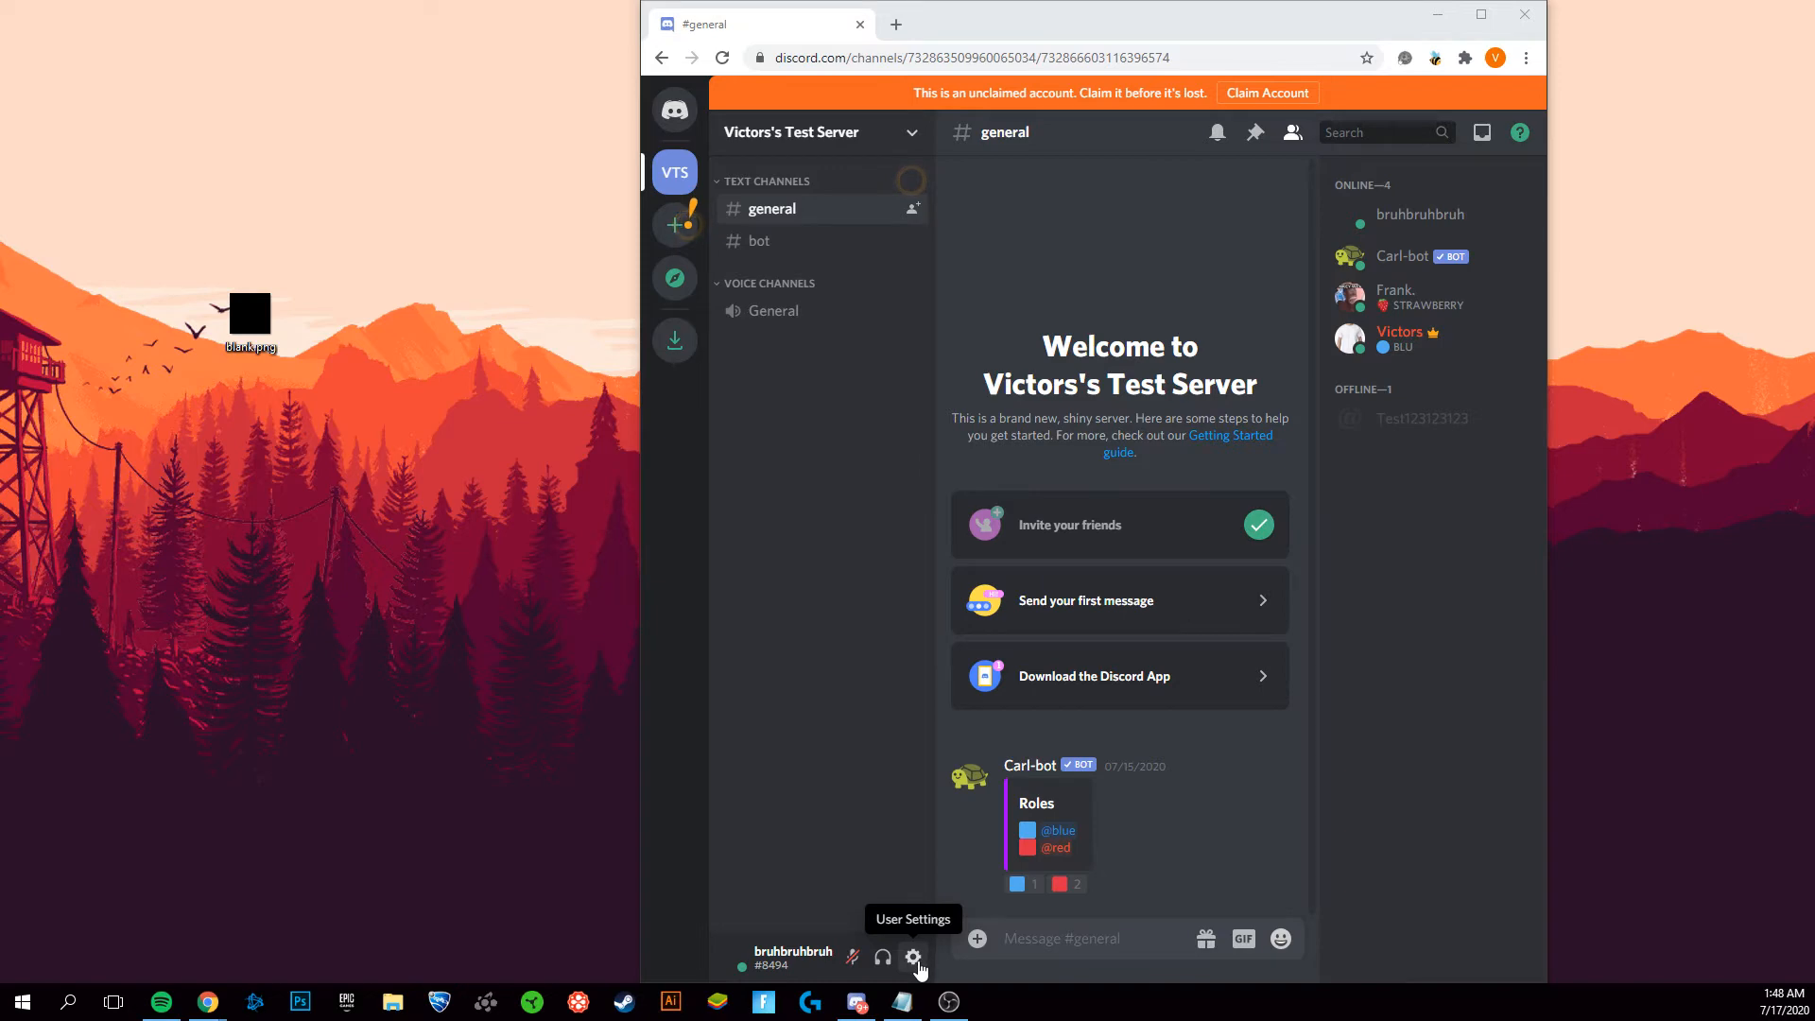
{"action": "left_click", "coordinate": [915, 957]}
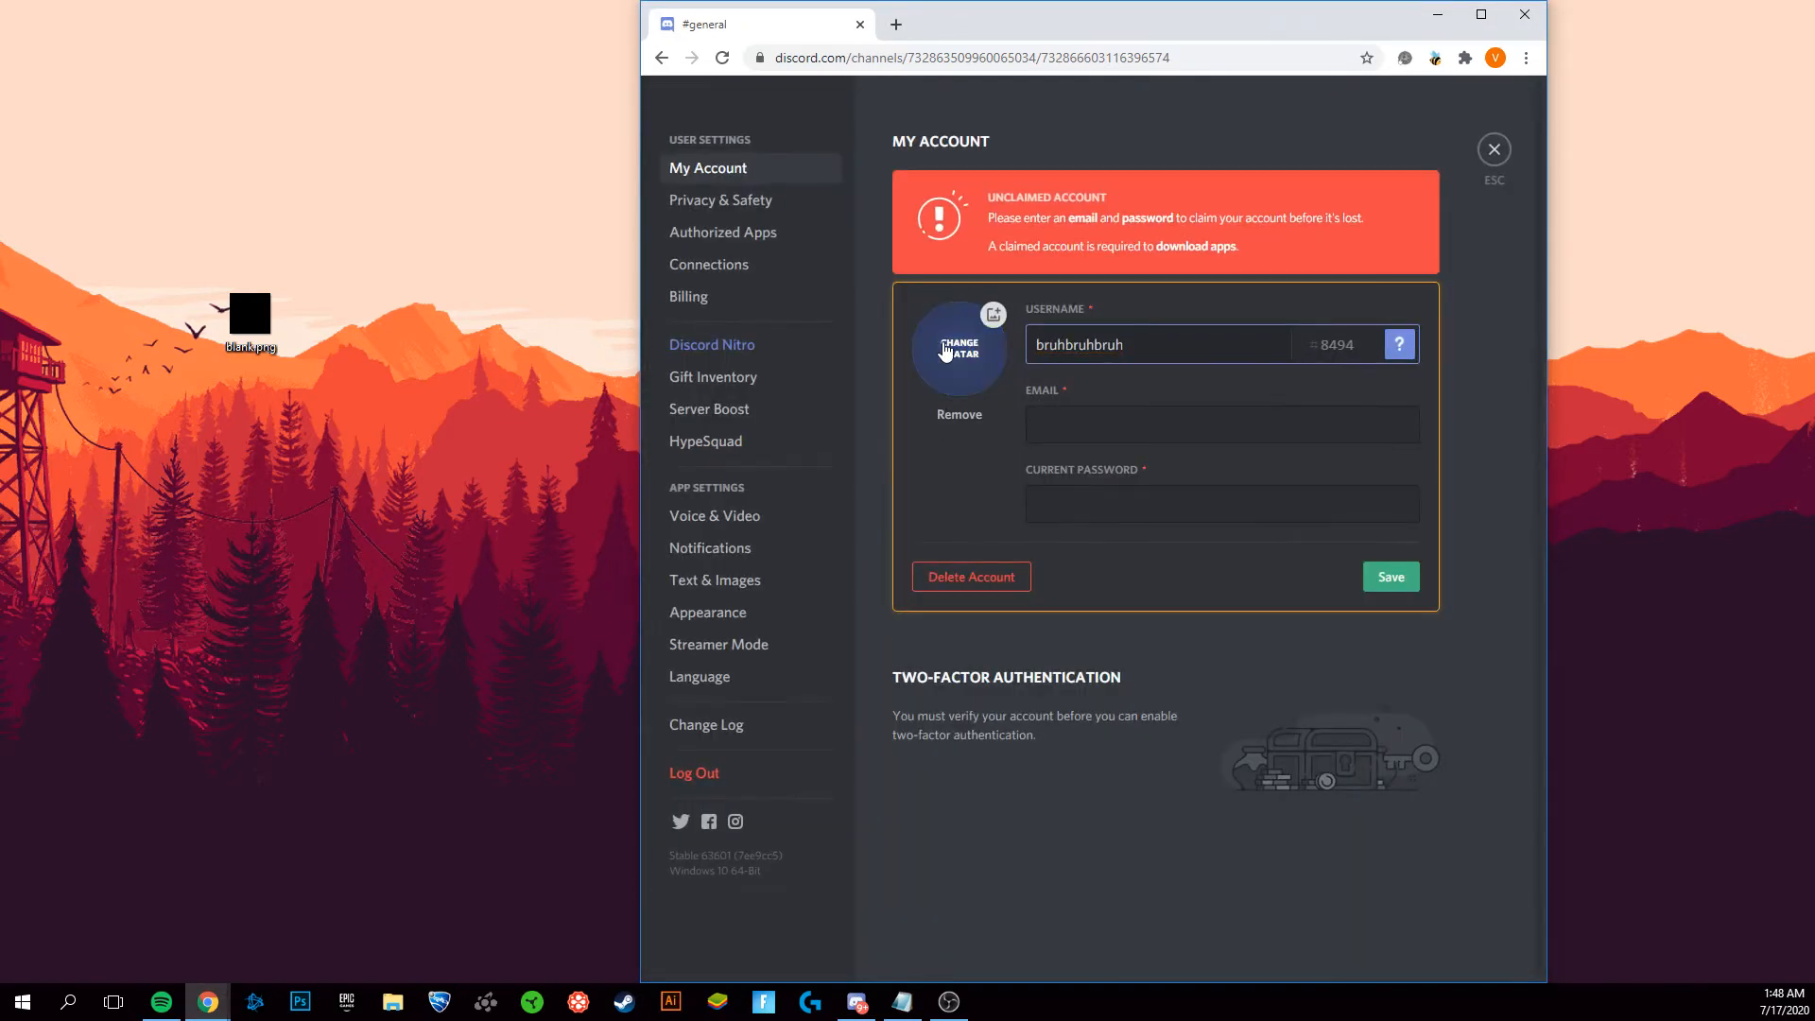
- Change the avatar to blank.png so the profile shows an empty picture
{"action": "left_click", "coordinate": [957, 351]}
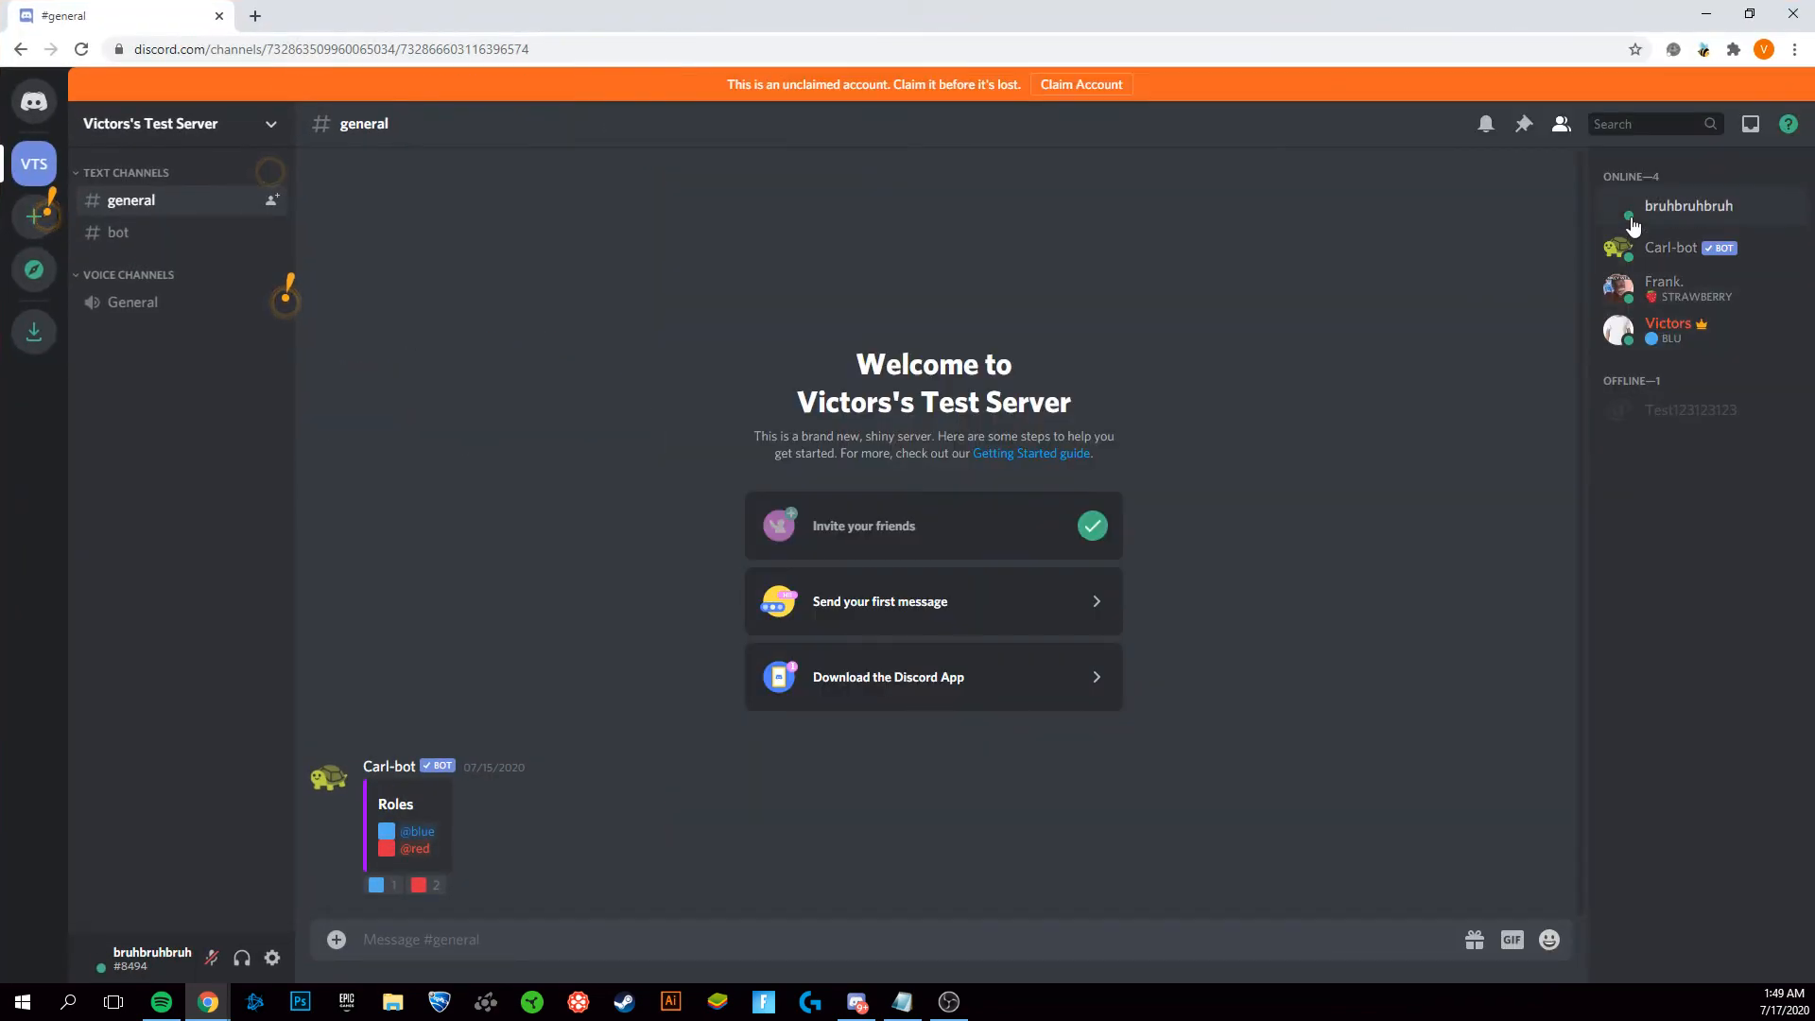
{"action": "mouse_move", "coordinate": [1637, 224]}
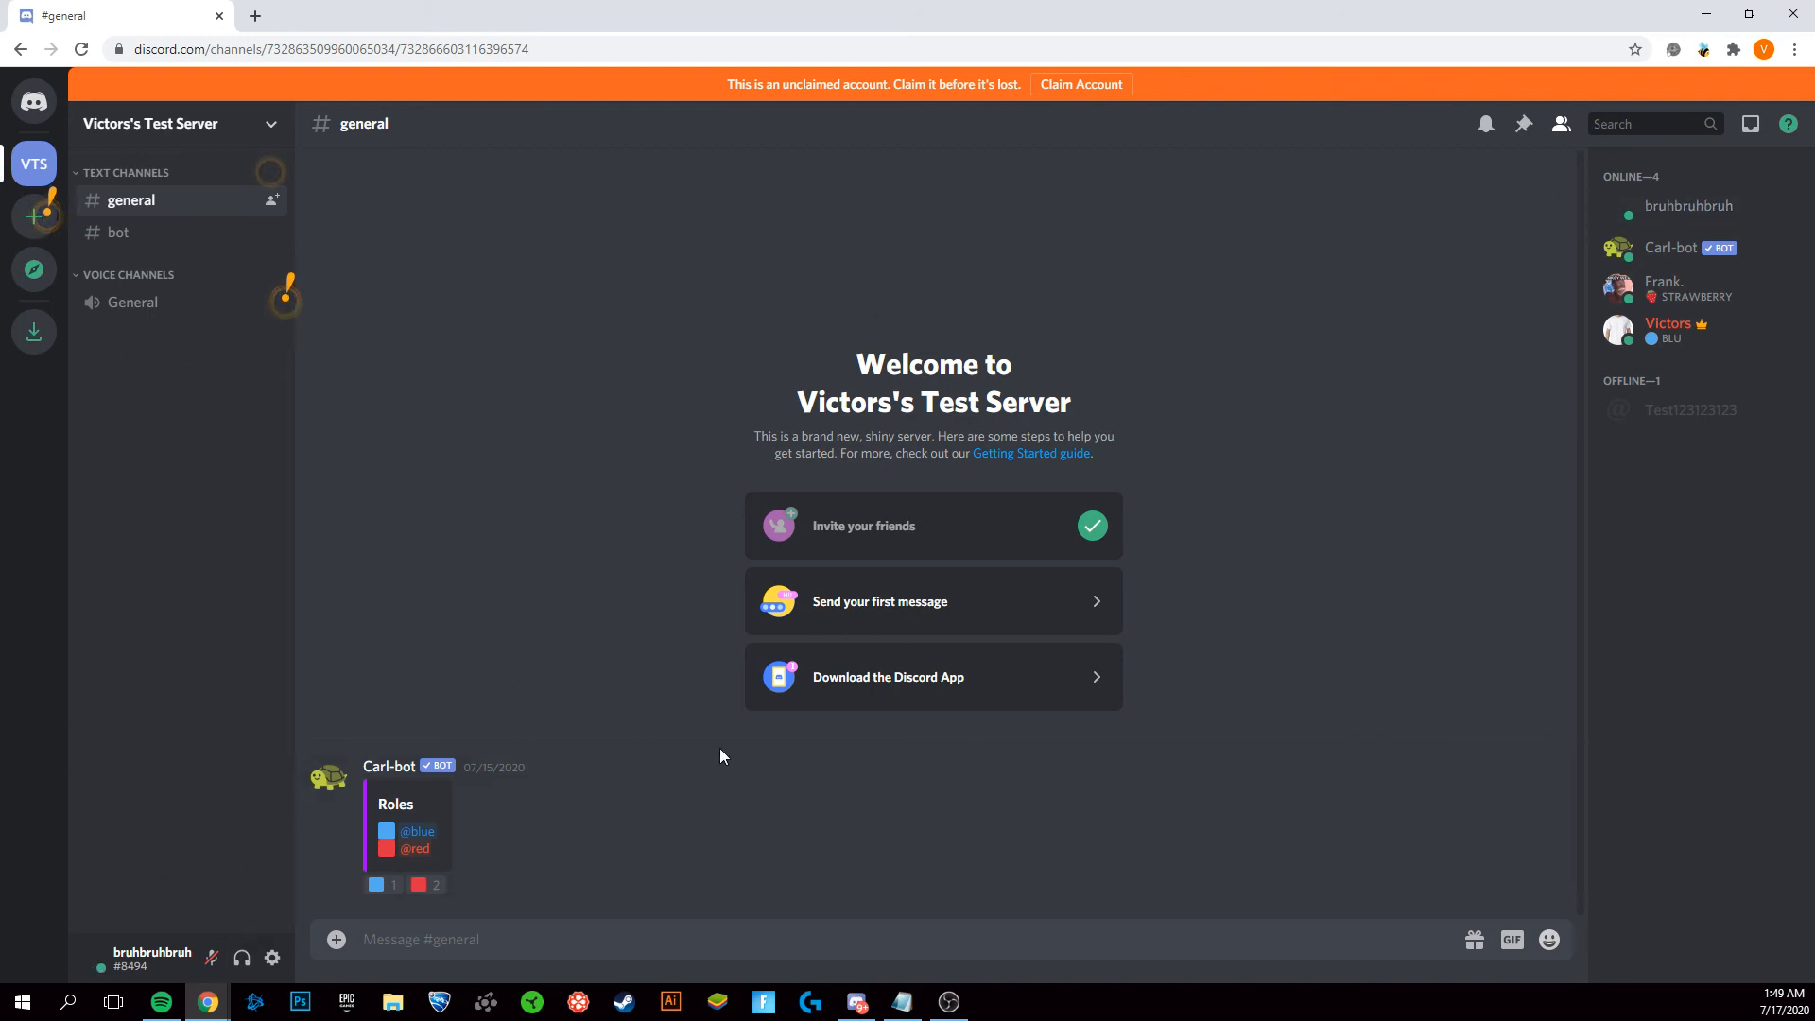
{"action": "mouse_move", "coordinate": [131, 926]}
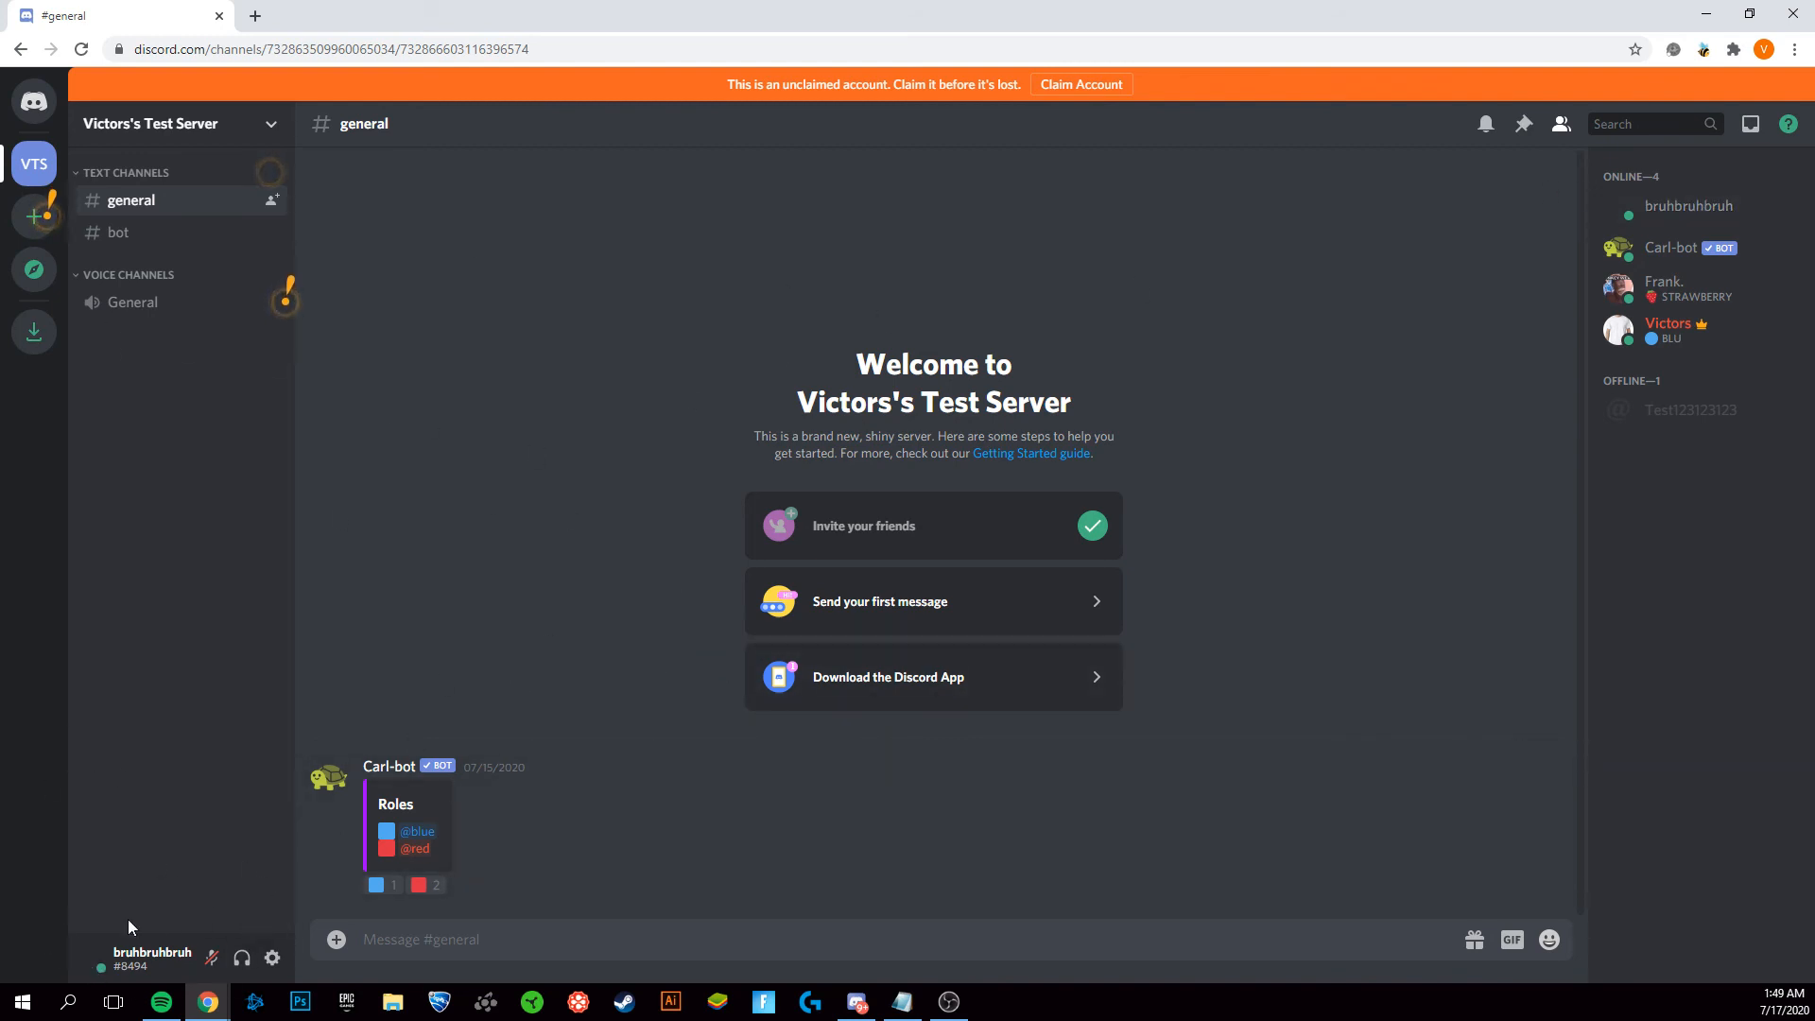